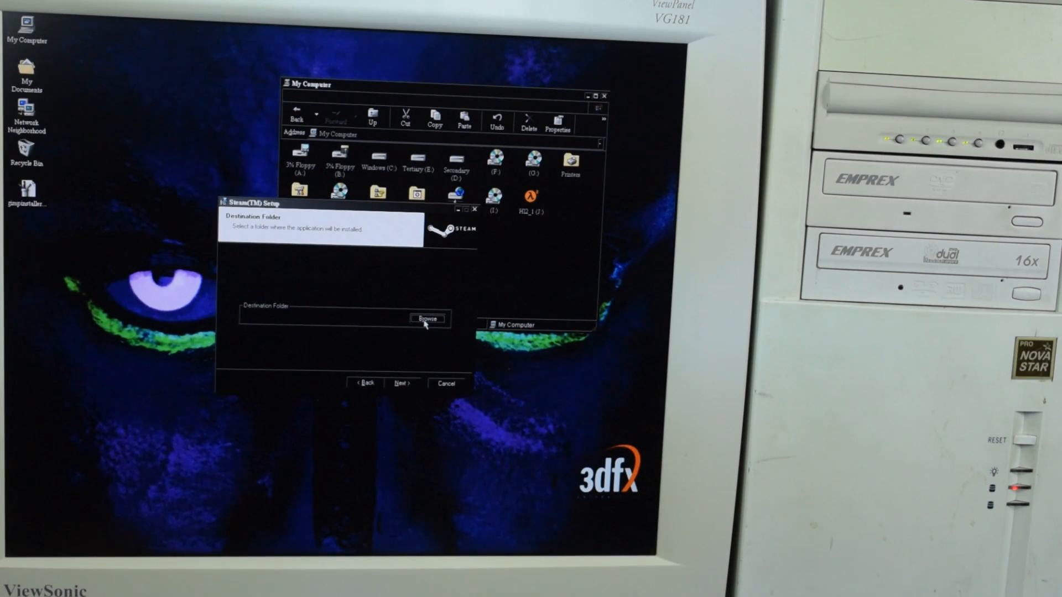
Browse to the HL2 folder under Games on drive D, then close the folder picker
left_click(427, 318)
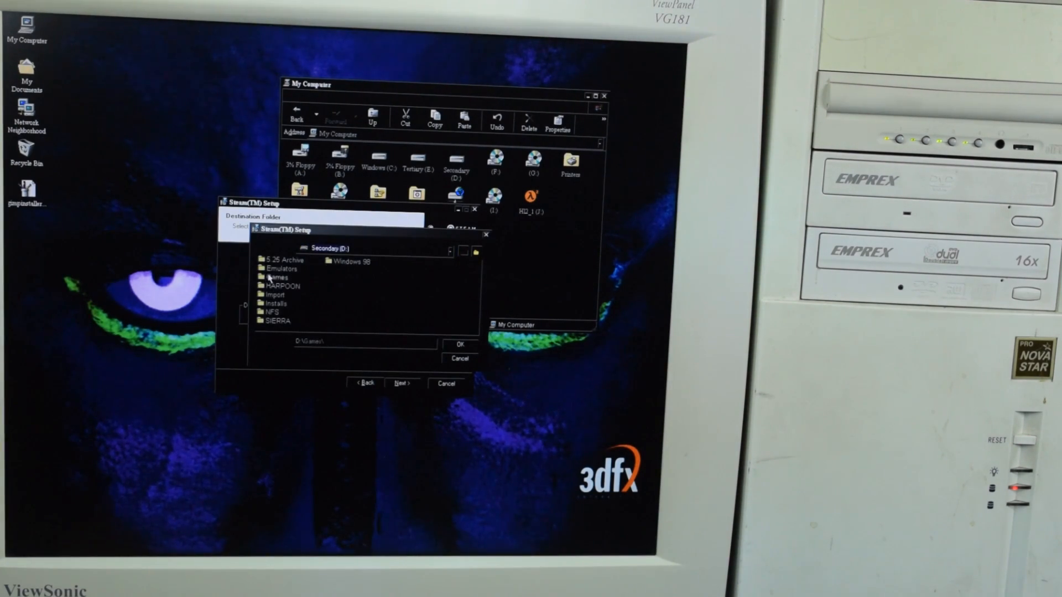
double_click(275, 277)
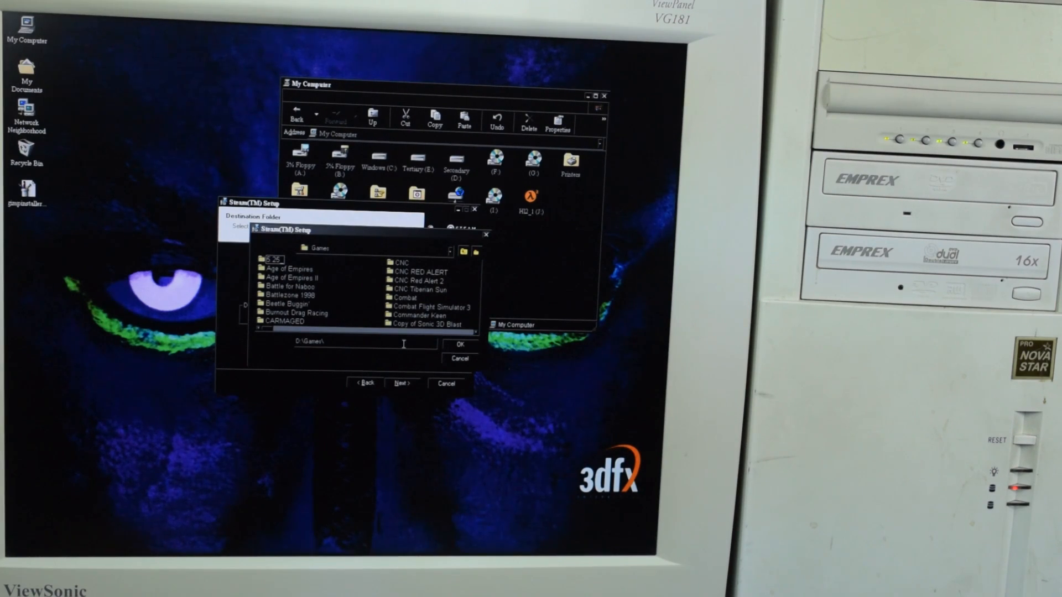
left_click(478, 254)
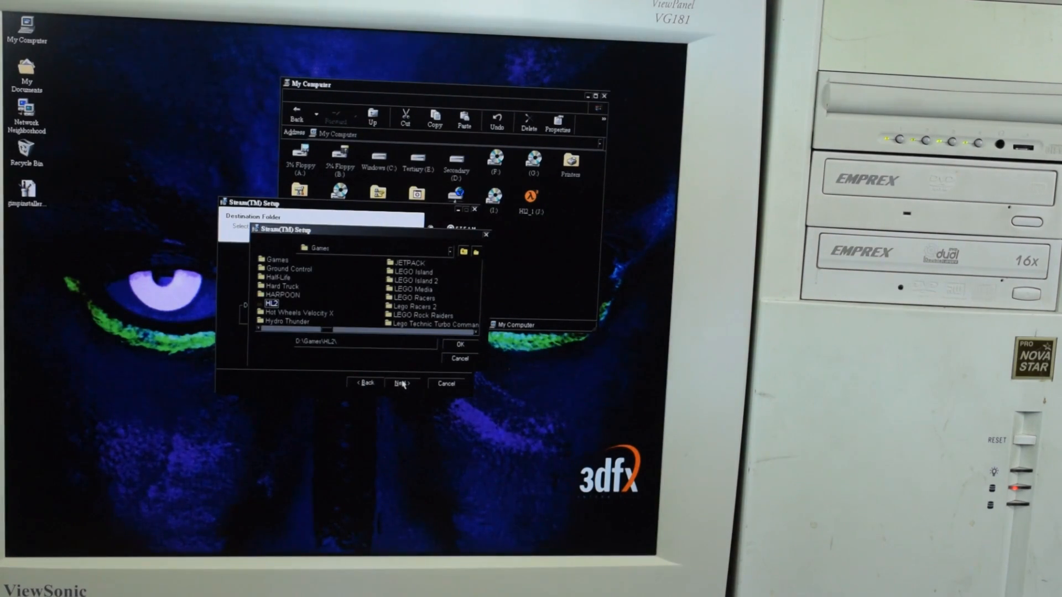
left_click(460, 346)
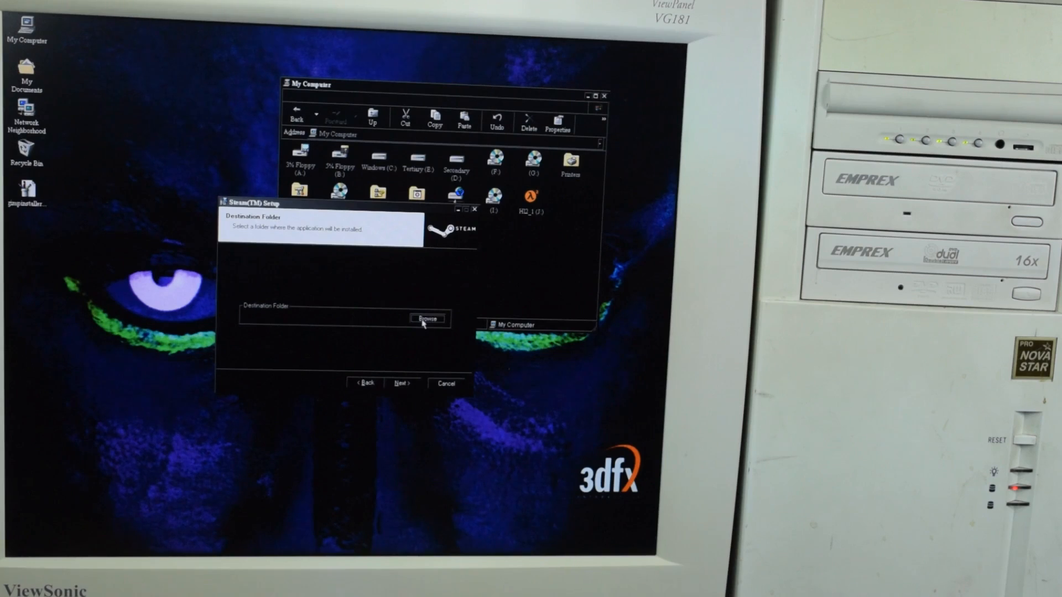
Install Steam into C:\Program Files, keeping the desktop shortcut
left_click(426, 319)
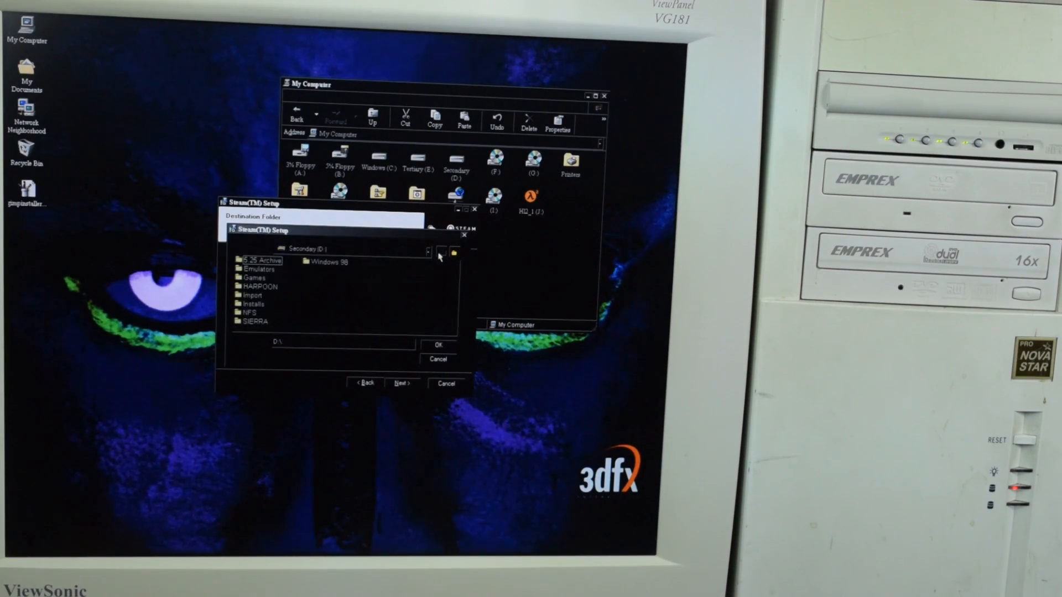
left_click(426, 252)
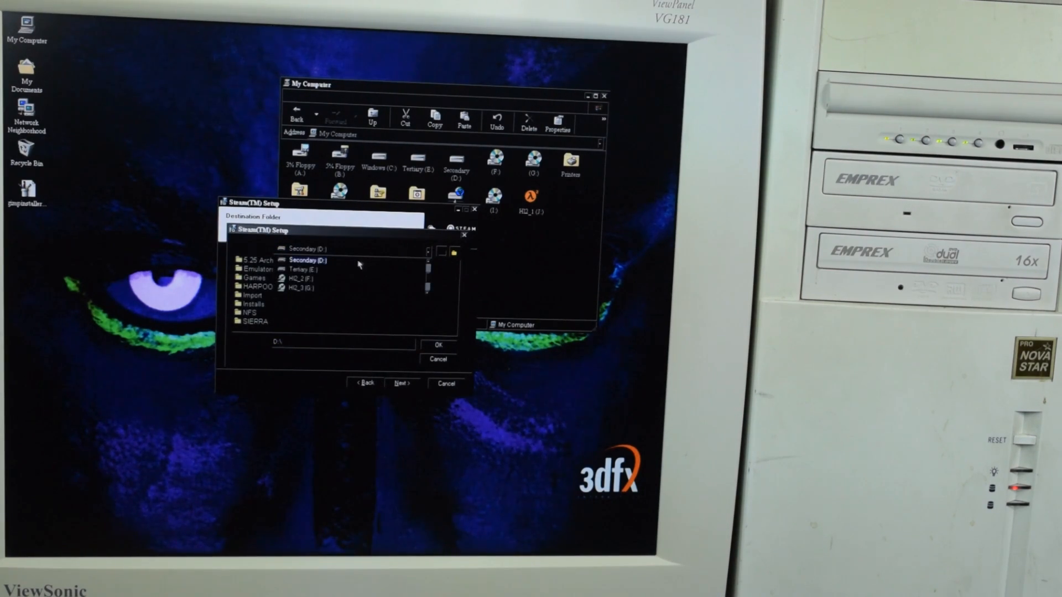
left_click(308, 249)
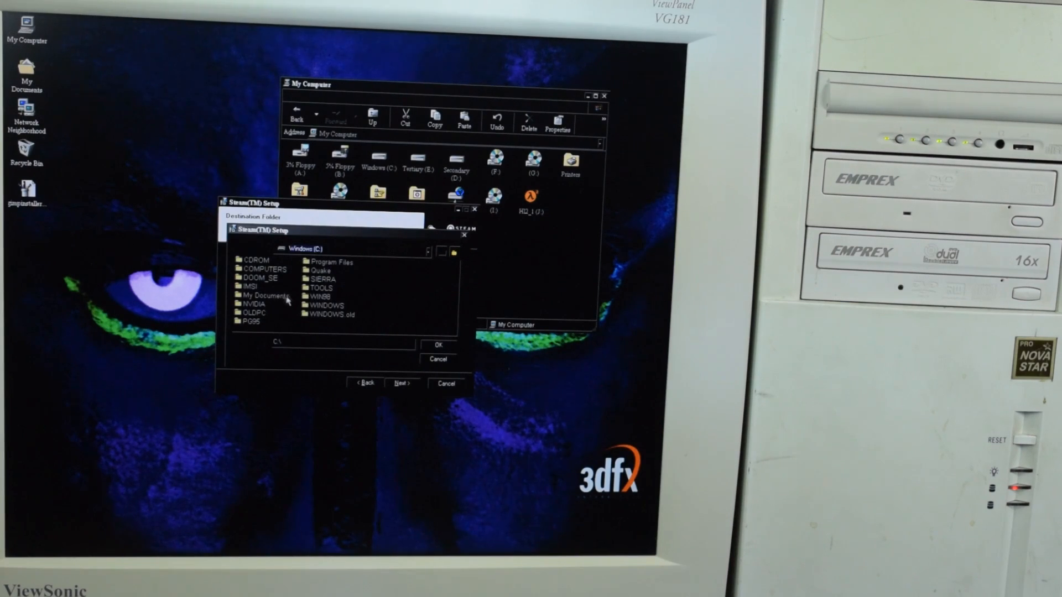
double_click(329, 262)
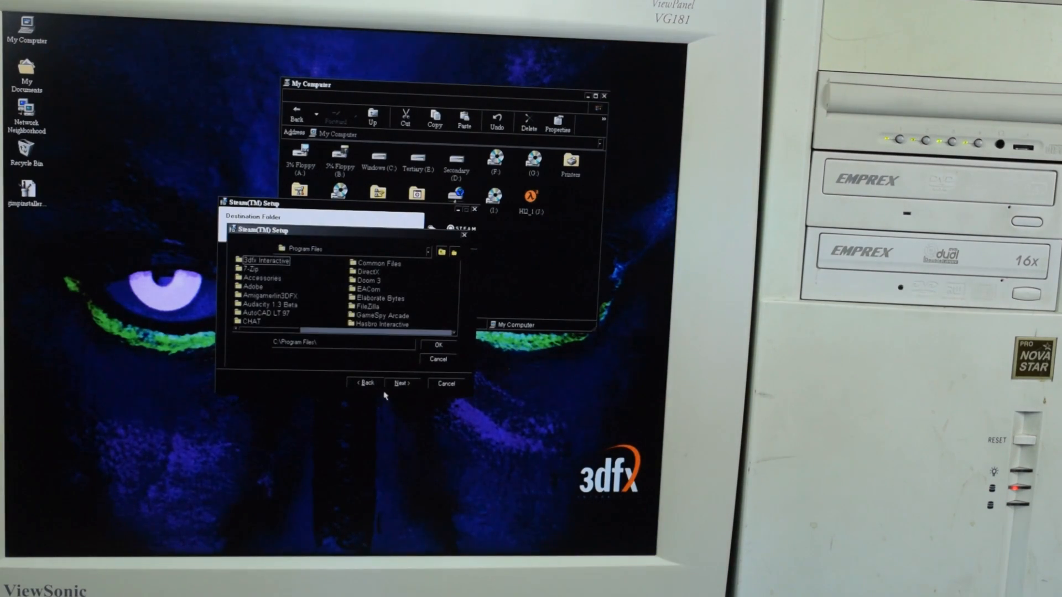
left_click(437, 359)
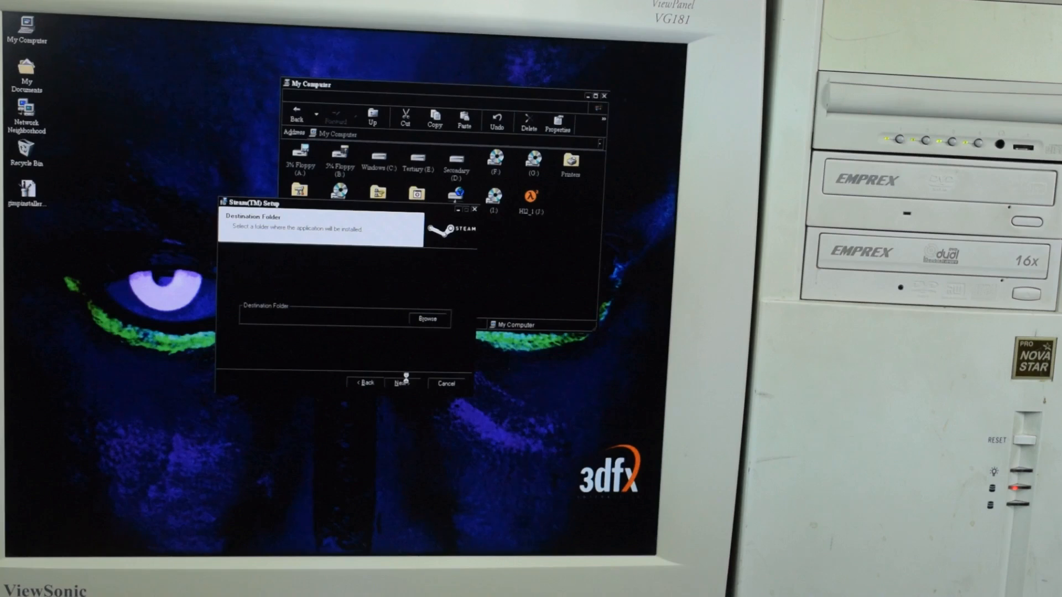
left_click(401, 383)
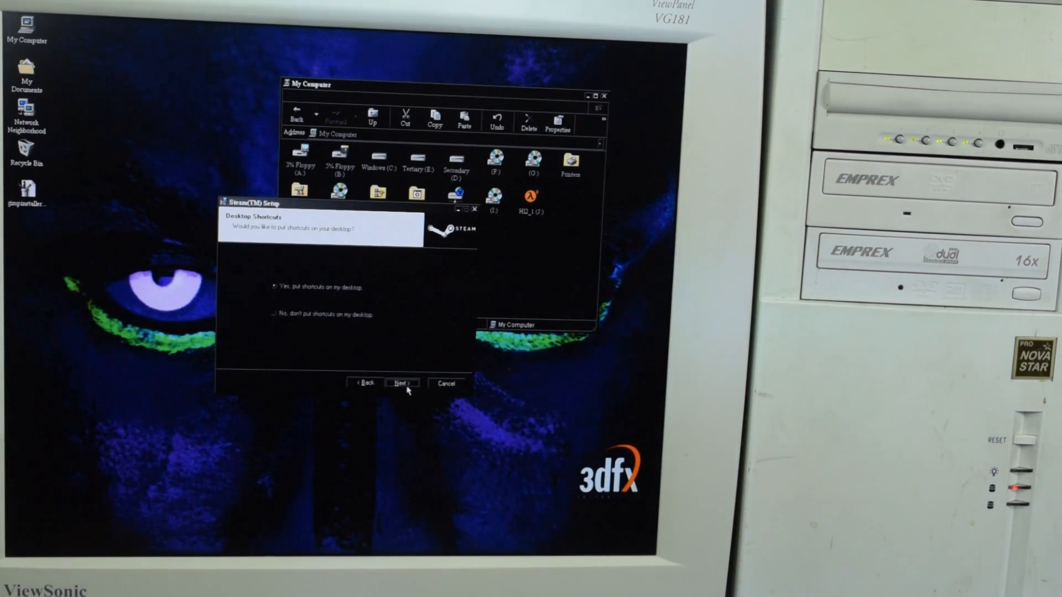
left_click(399, 384)
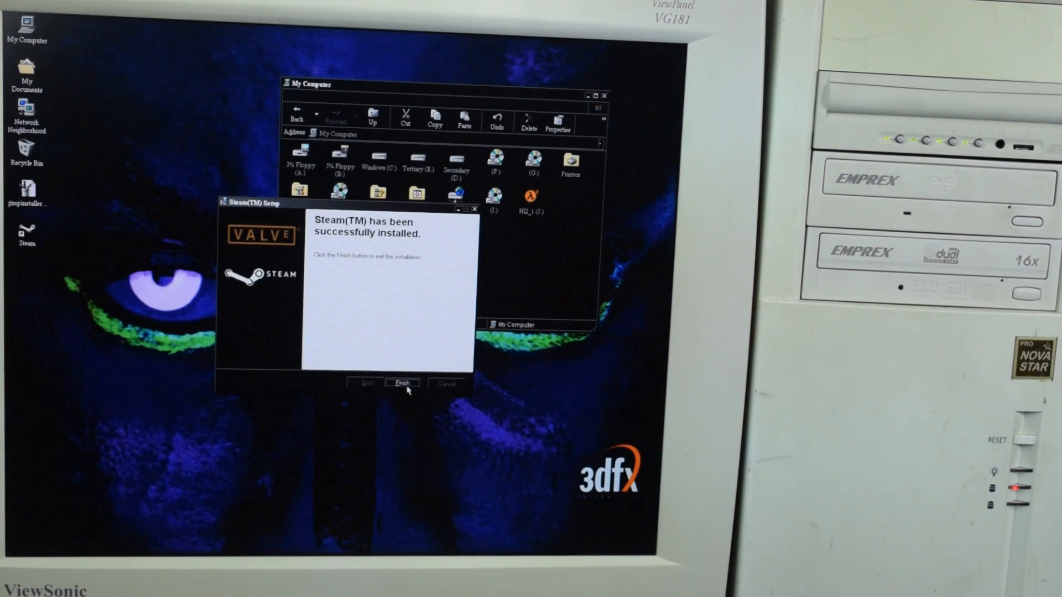
Finish the Steam installer and accept the Half-Life 2 license agreement
left_click(401, 384)
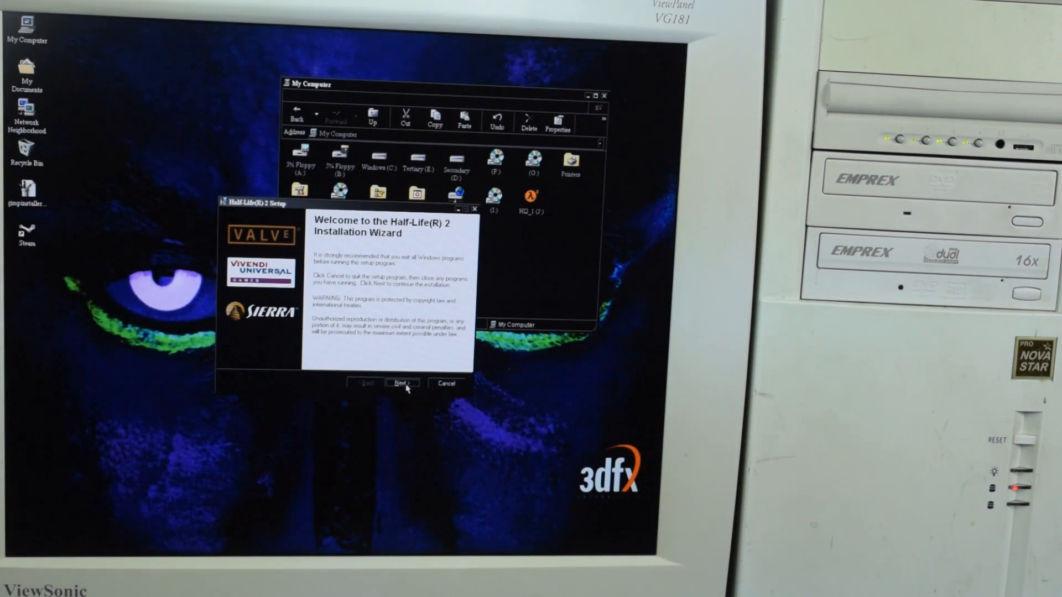
left_click(401, 383)
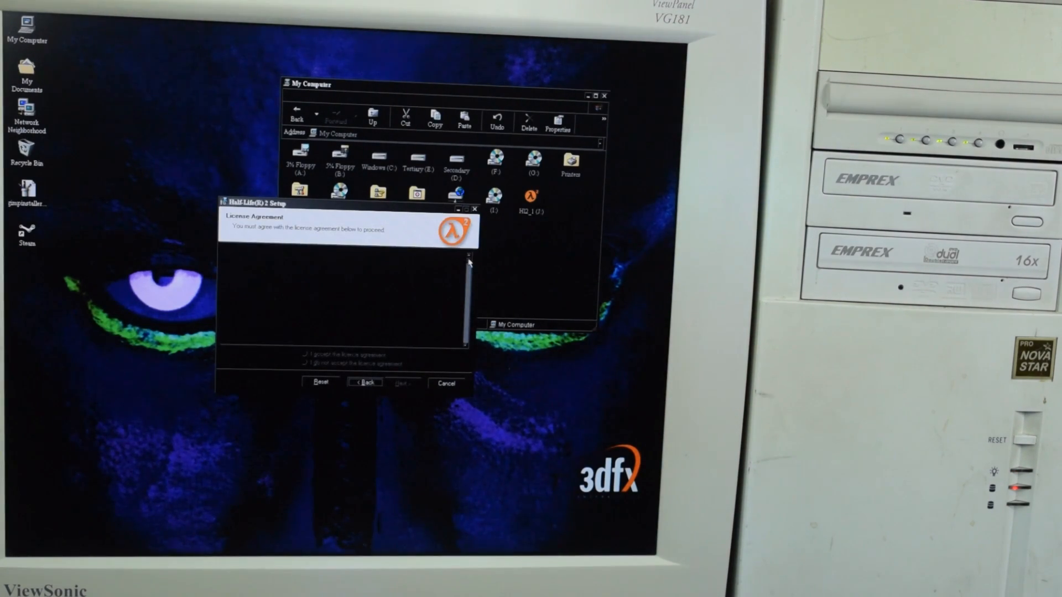
left_click(304, 355)
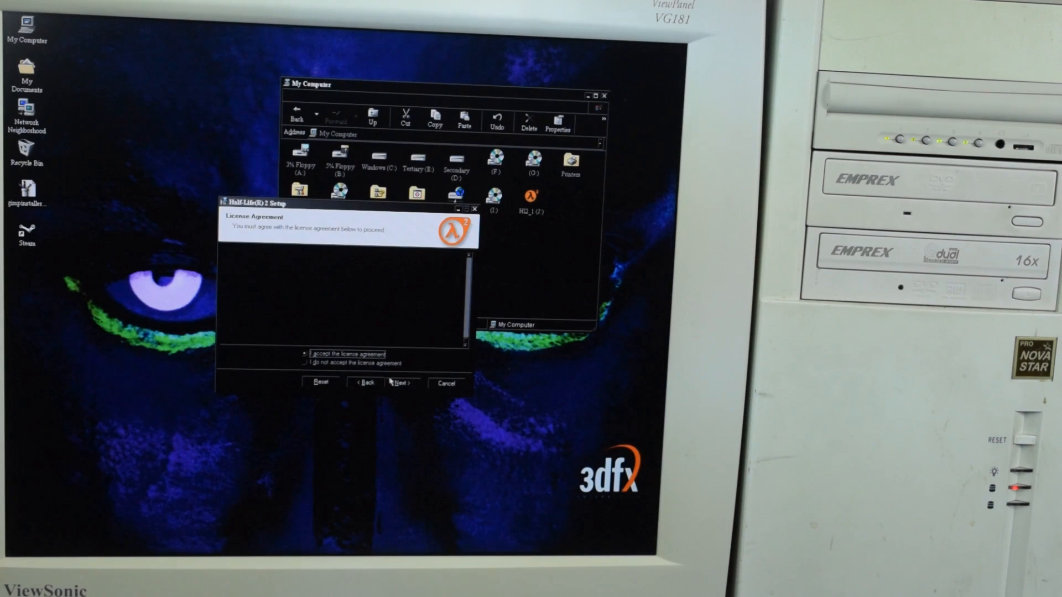
left_click(400, 382)
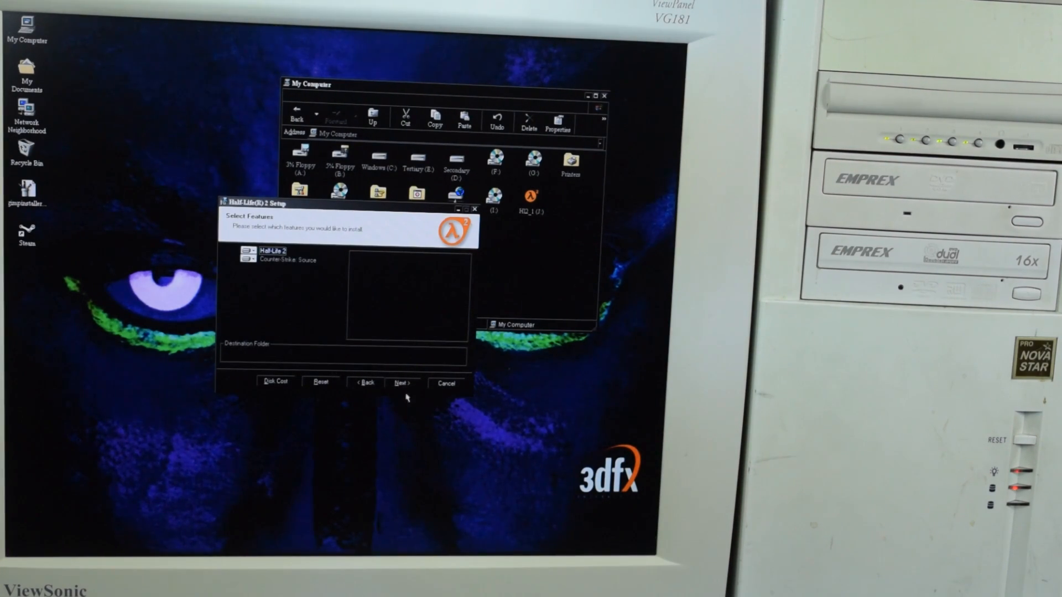
mouse_move(437, 363)
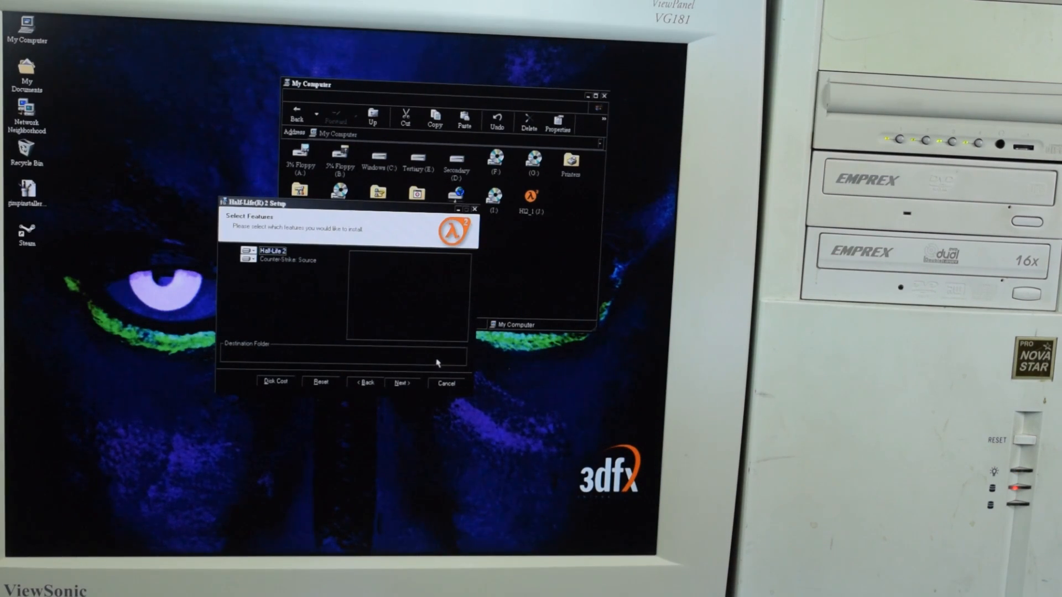
mouse_move(361, 444)
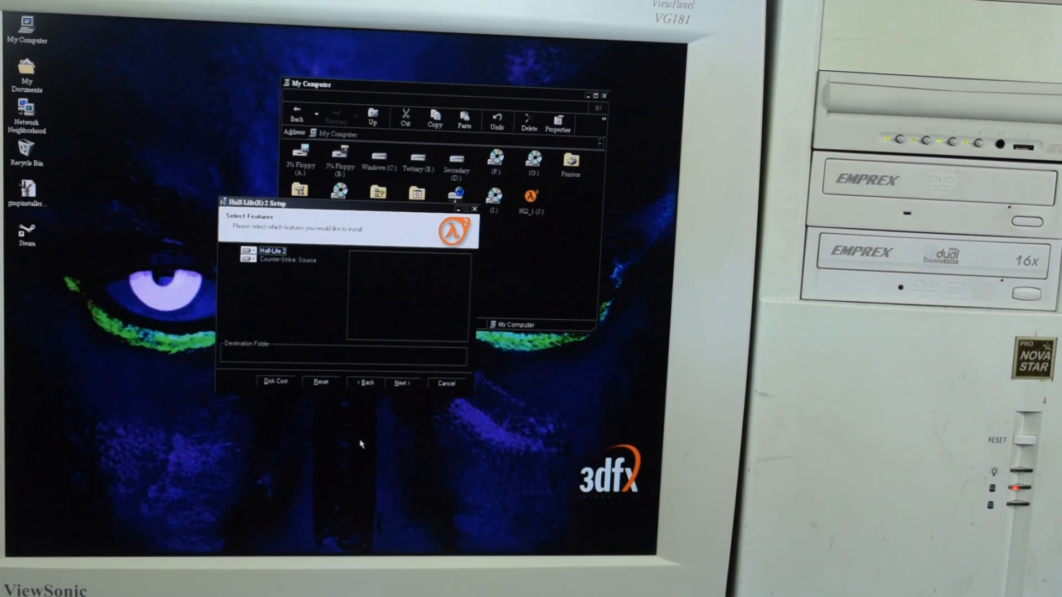
Keep Half-Life 2 and desktop shortcuts, skip registration, acknowledge DirectX 9.0b, and begin installing
left_click(401, 384)
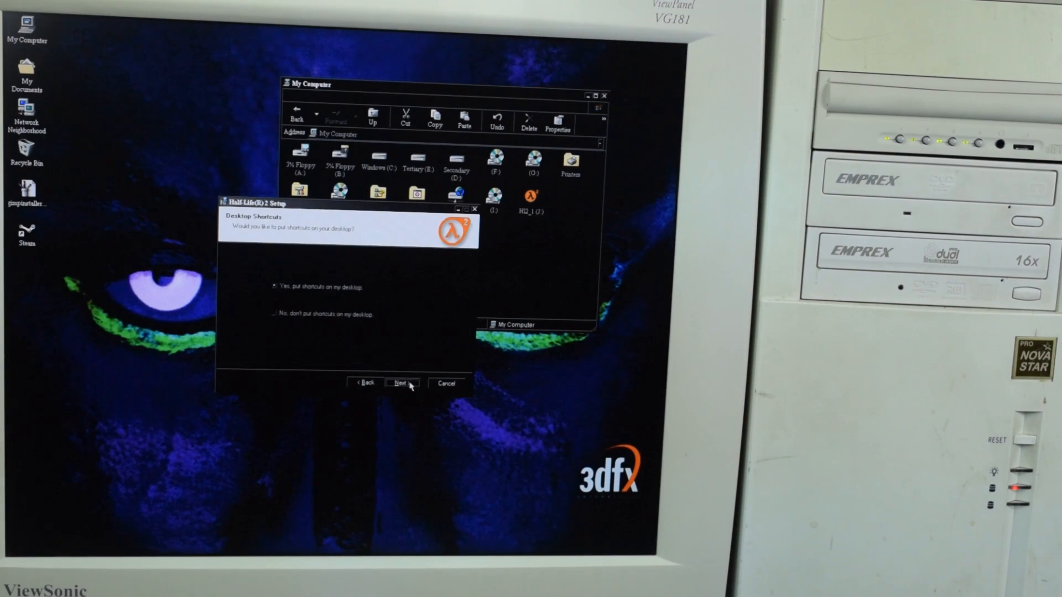
left_click(399, 383)
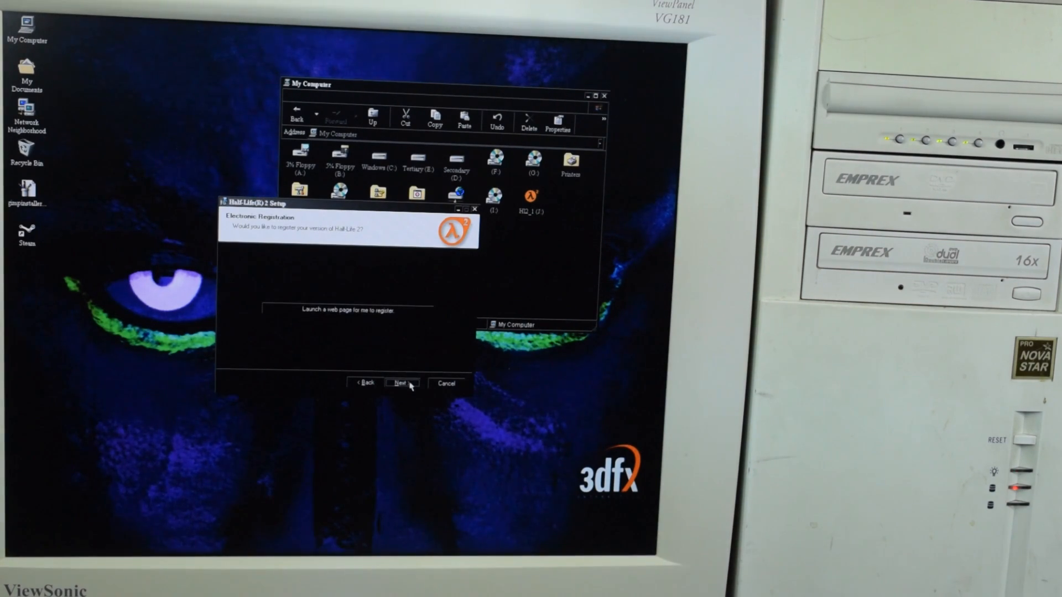
left_click(401, 383)
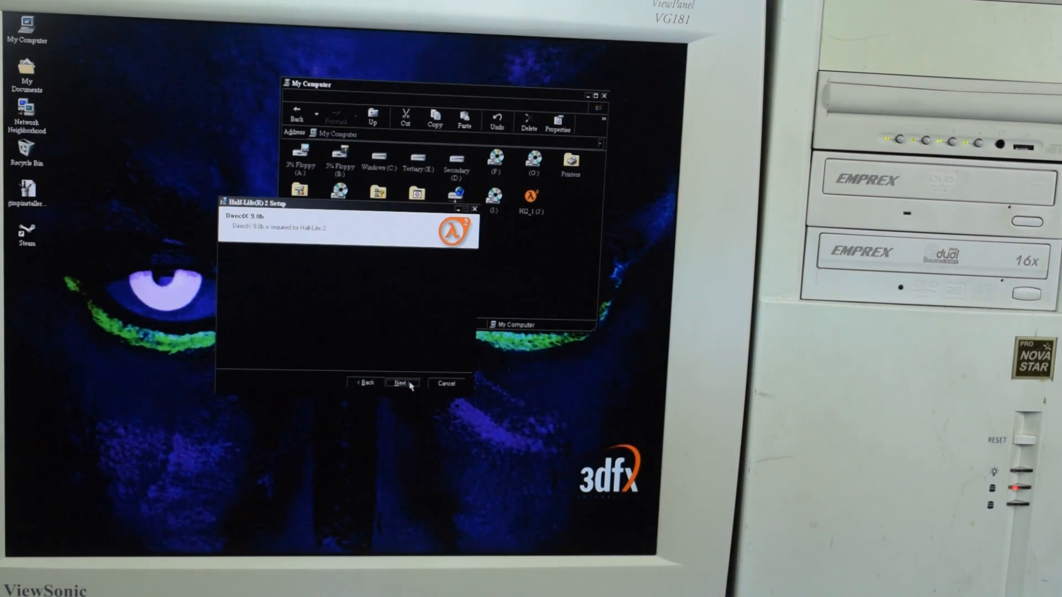
left_click(401, 383)
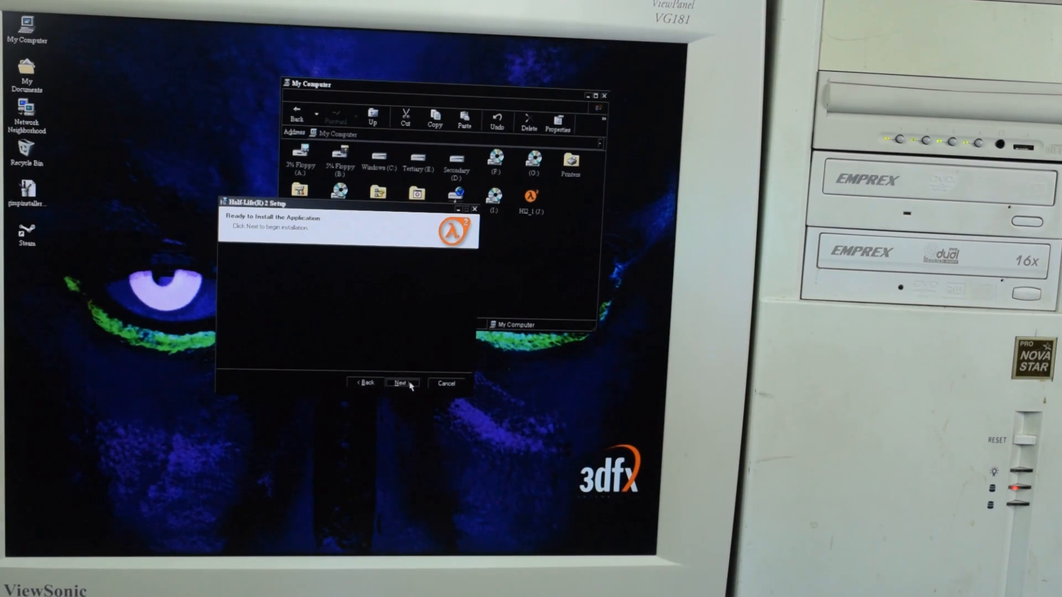
left_click(400, 383)
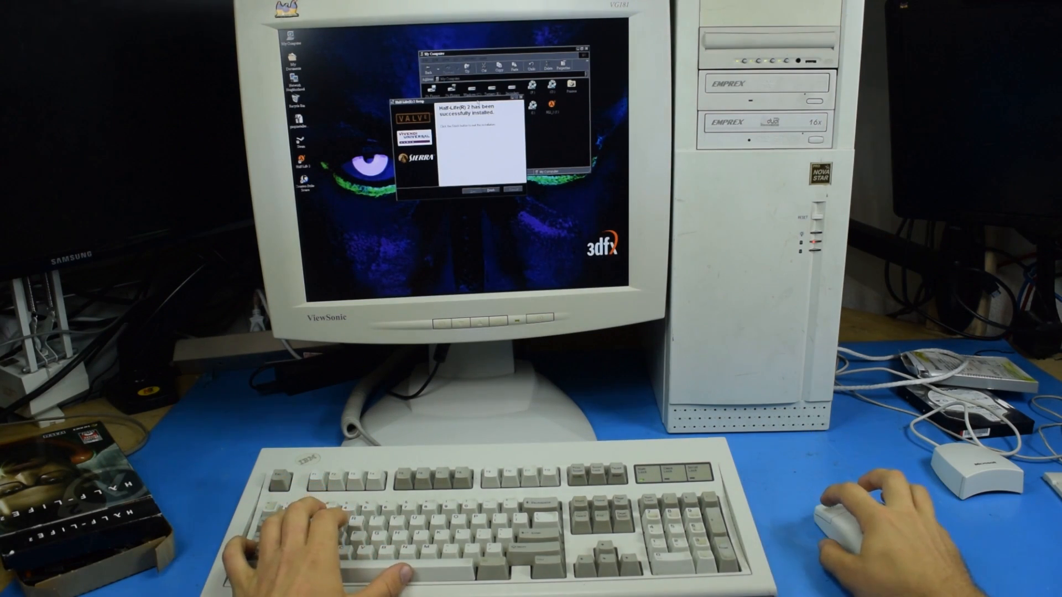
Close the finished Half-Life 2 installer and bring up the Shut Down Windows dialog
left_click(482, 190)
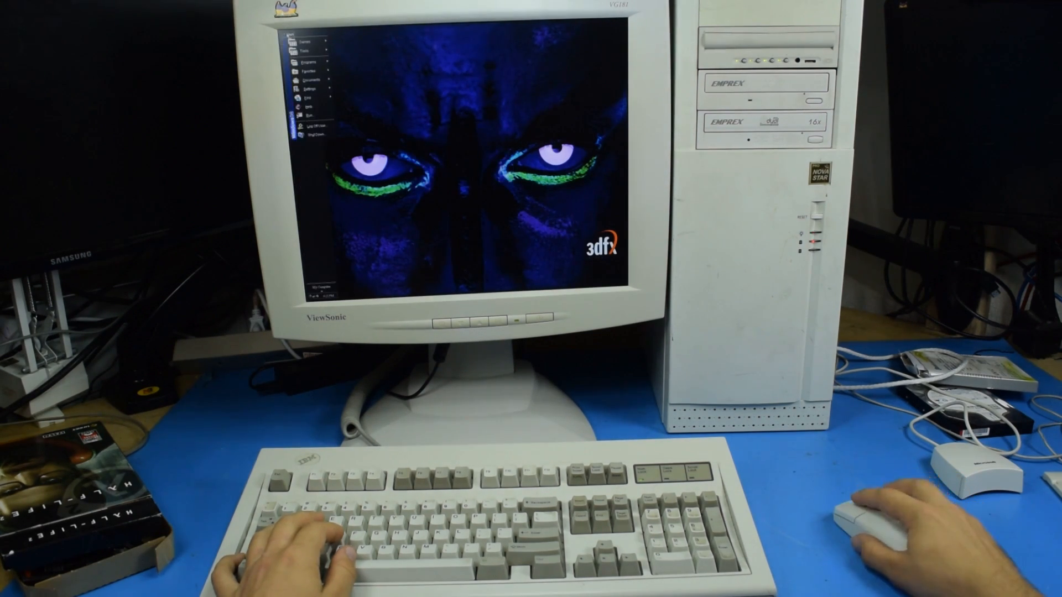
left_click(315, 135)
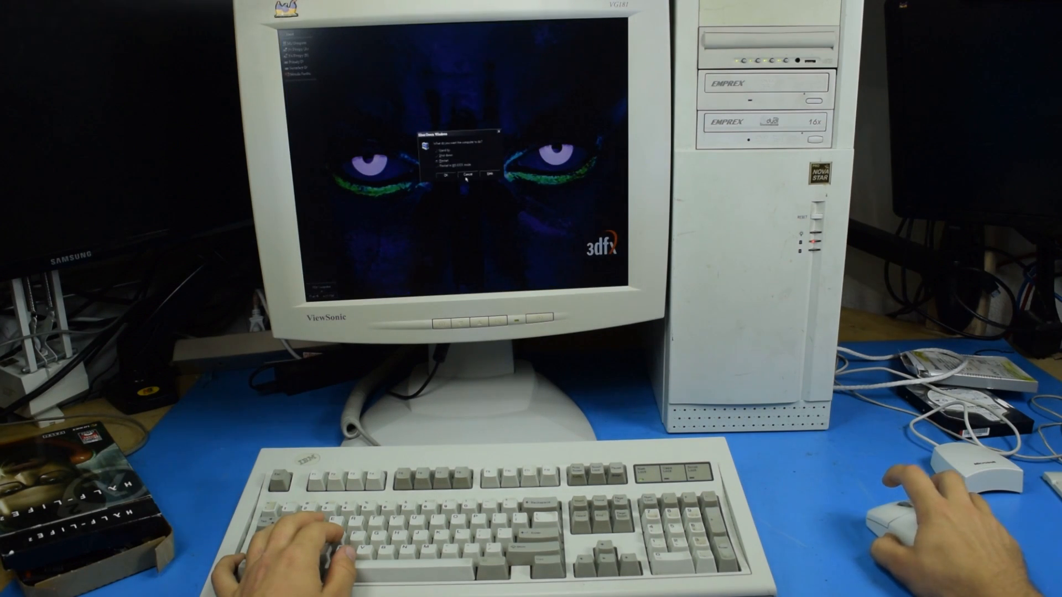